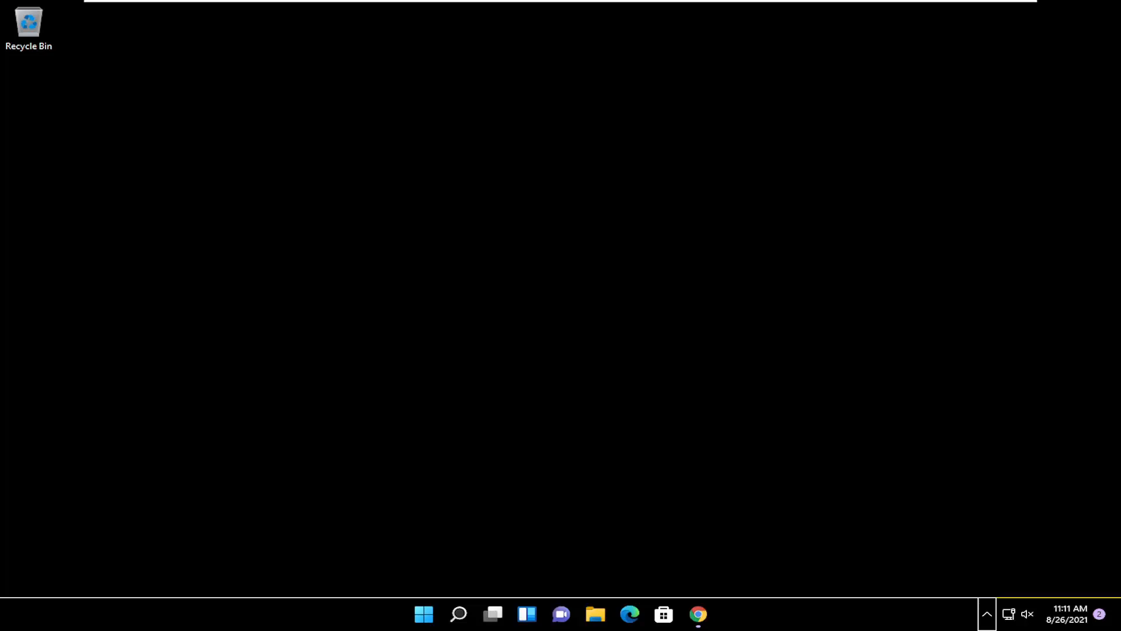
mouse_move(507, 279)
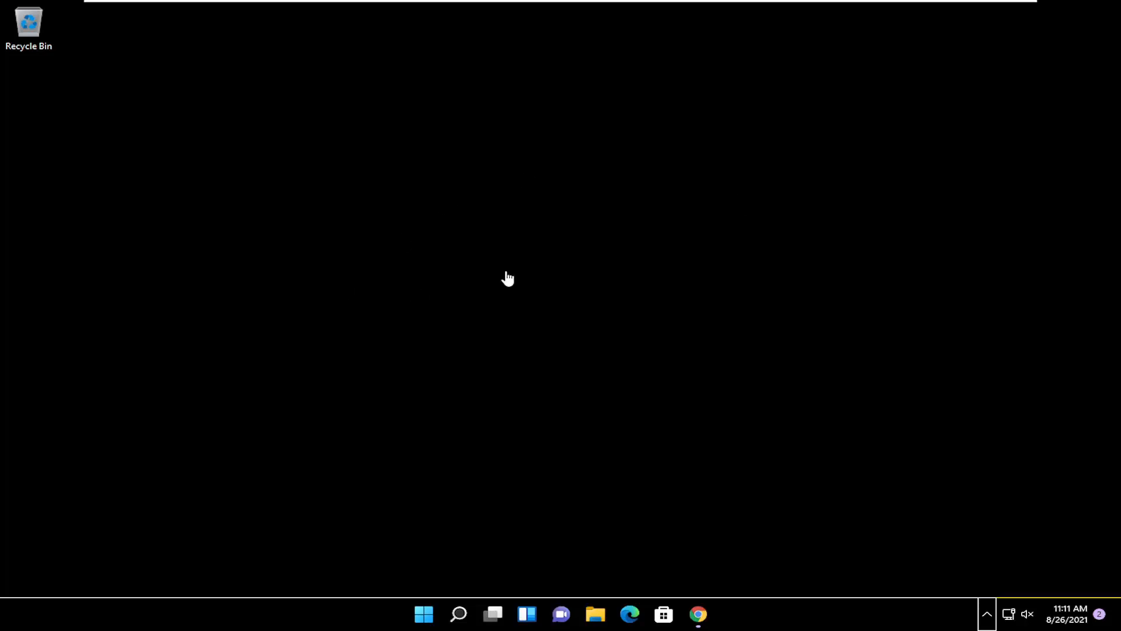
mouse_move(583, 325)
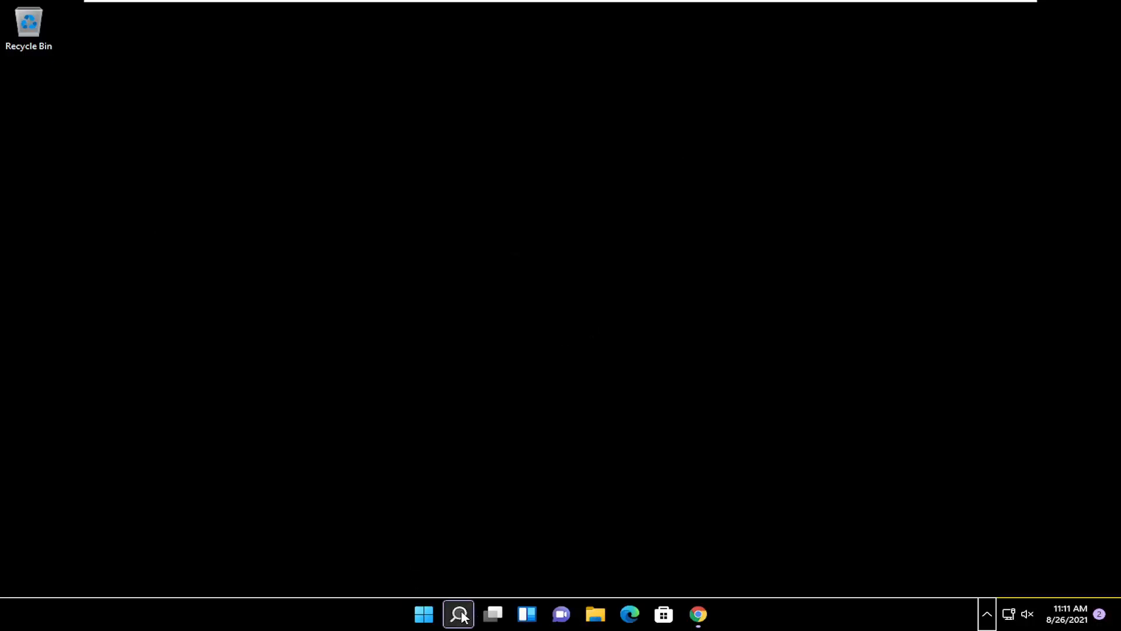
Search Windows for "contrast" to surface Contrast themes as the best match
left_click(459, 613)
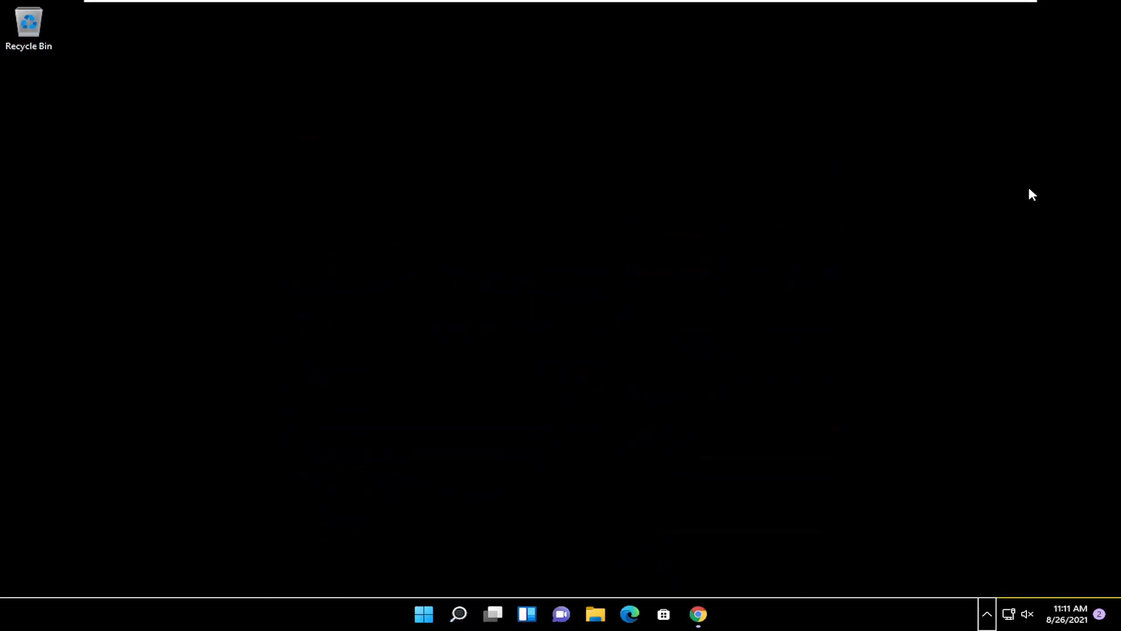
mouse_move(713, 529)
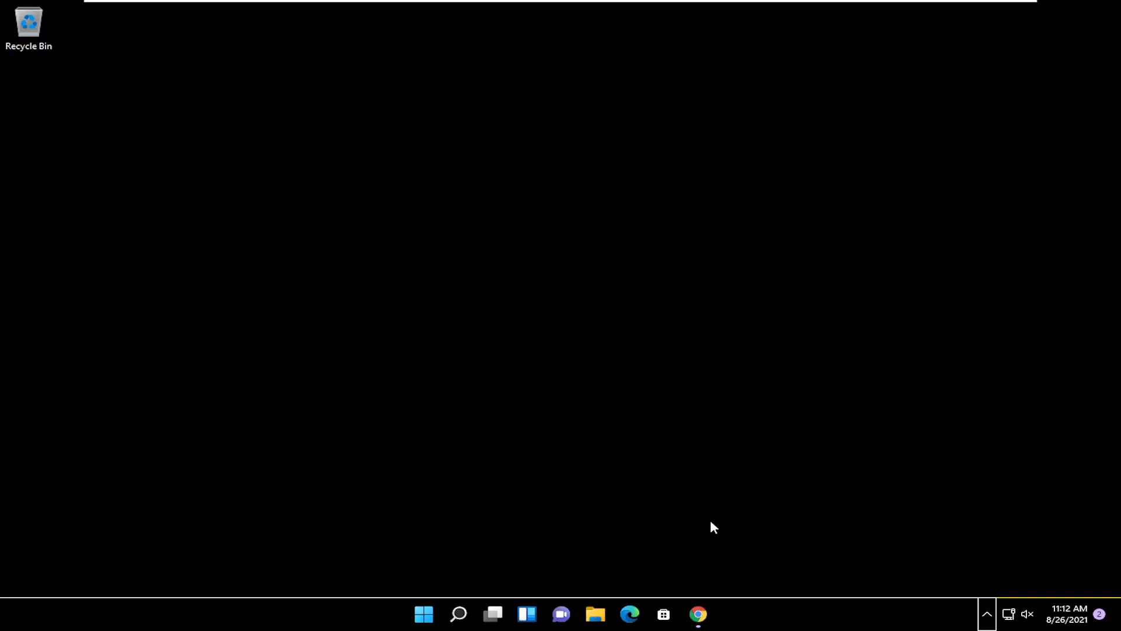
mouse_move(708, 535)
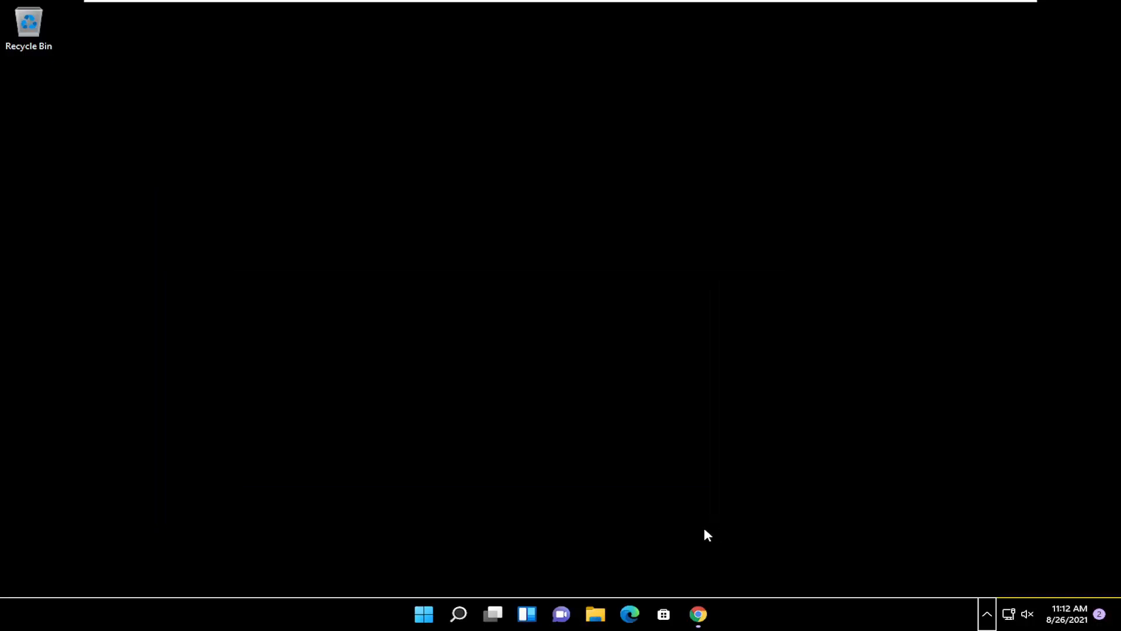
left_click(458, 613)
type("contrast")
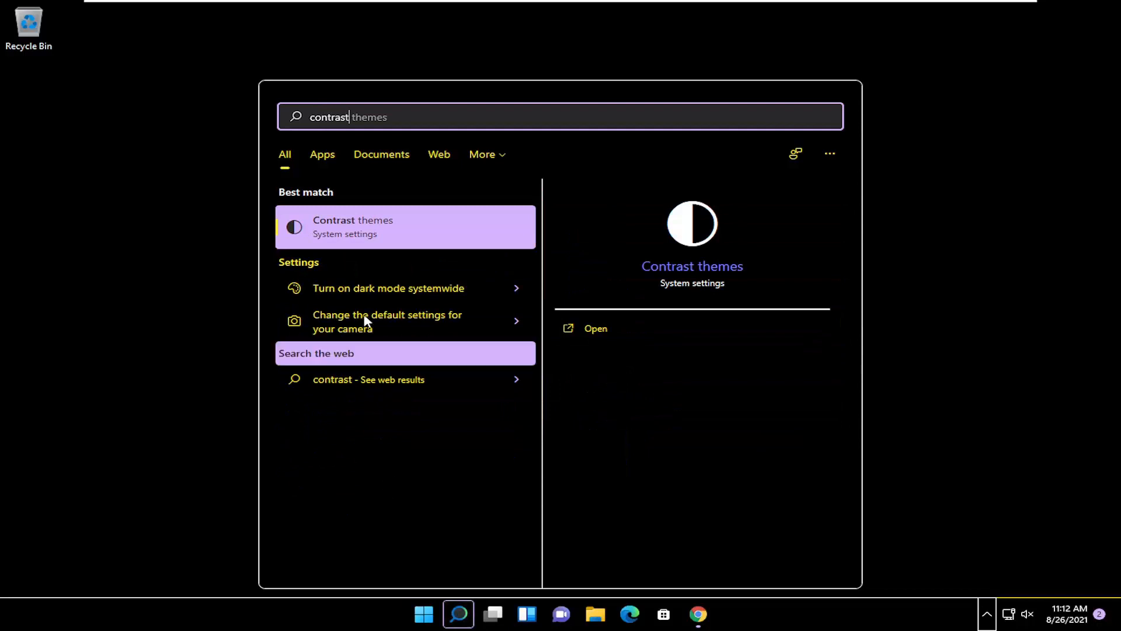
On the Contrast themes page, change the theme from Night sky to None
left_click(352, 227)
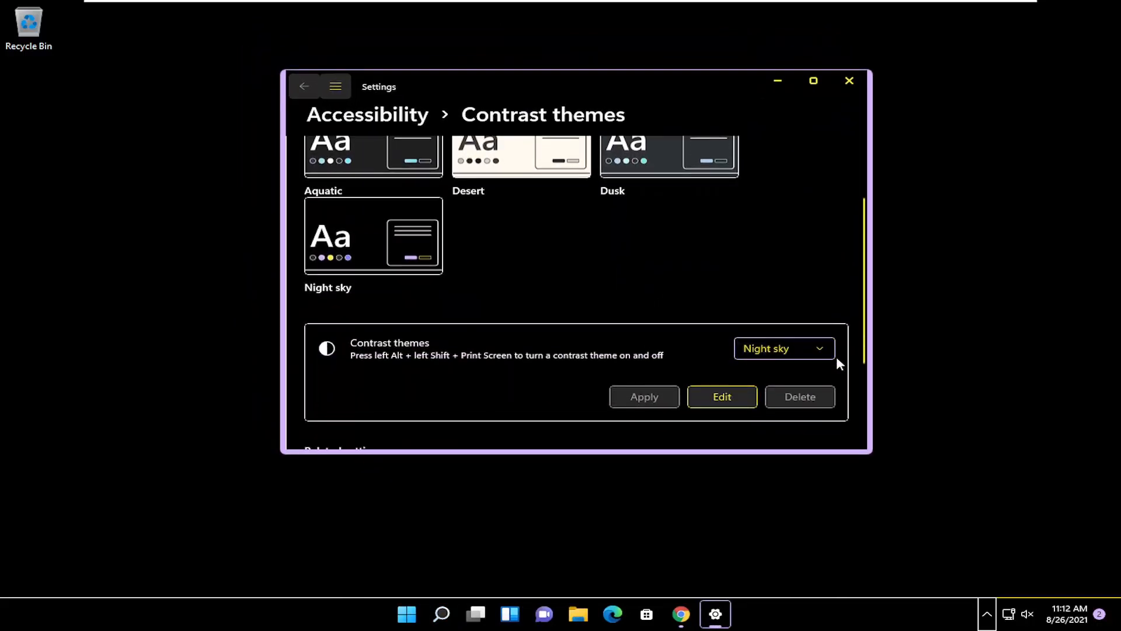
left_click(784, 348)
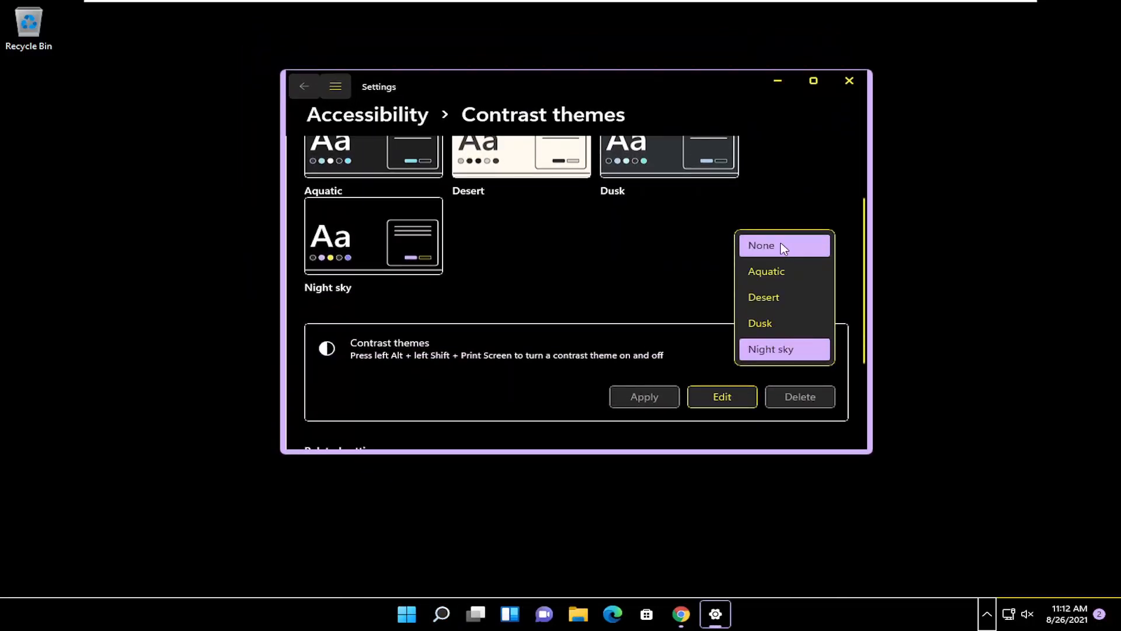
left_click(779, 246)
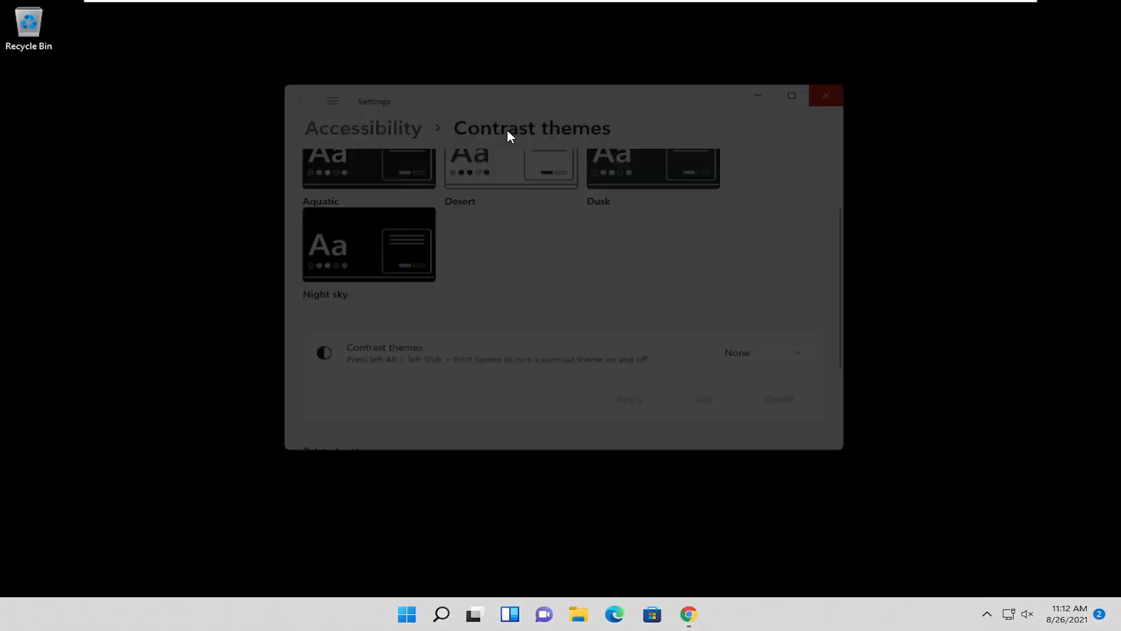
Close Settings and check that the Start menu appears light, then dismiss it
left_click(826, 95)
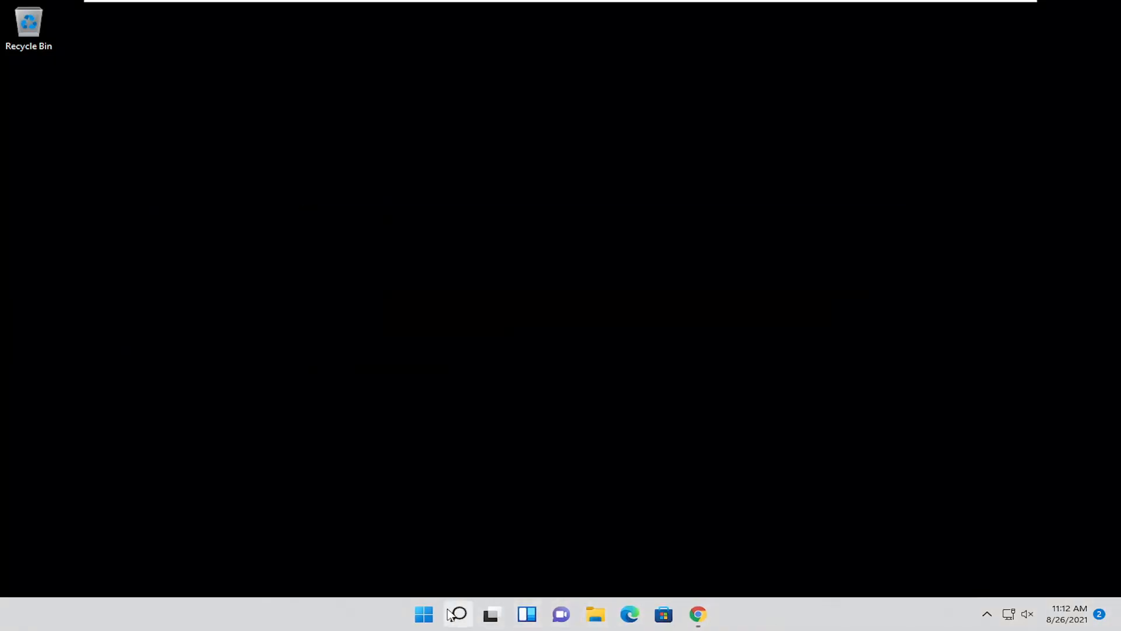
left_click(423, 613)
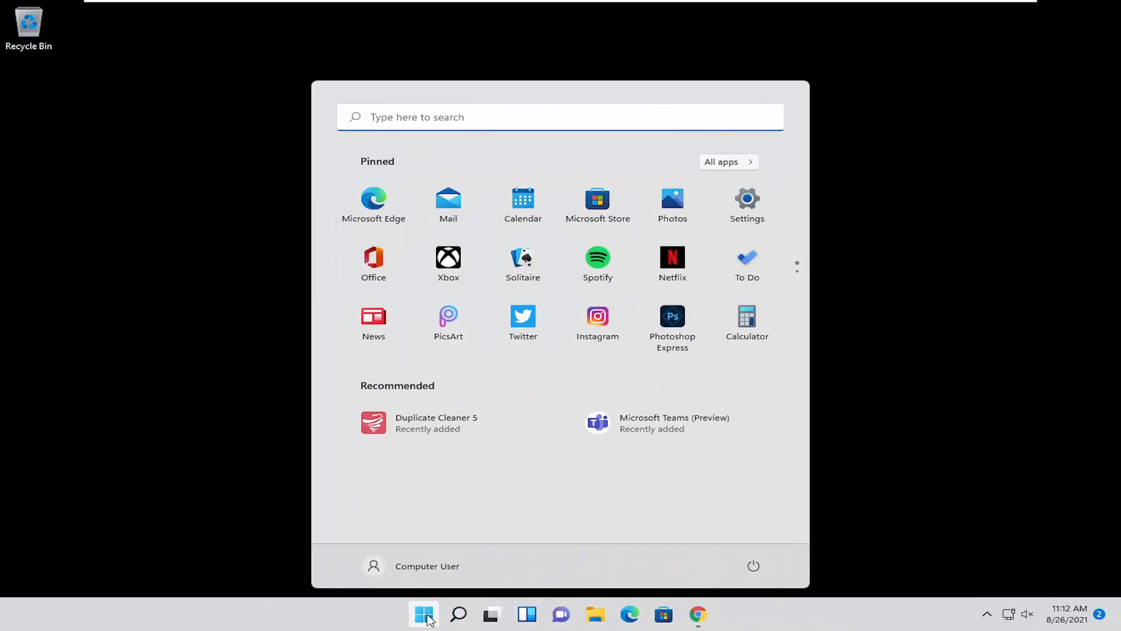
left_click(423, 613)
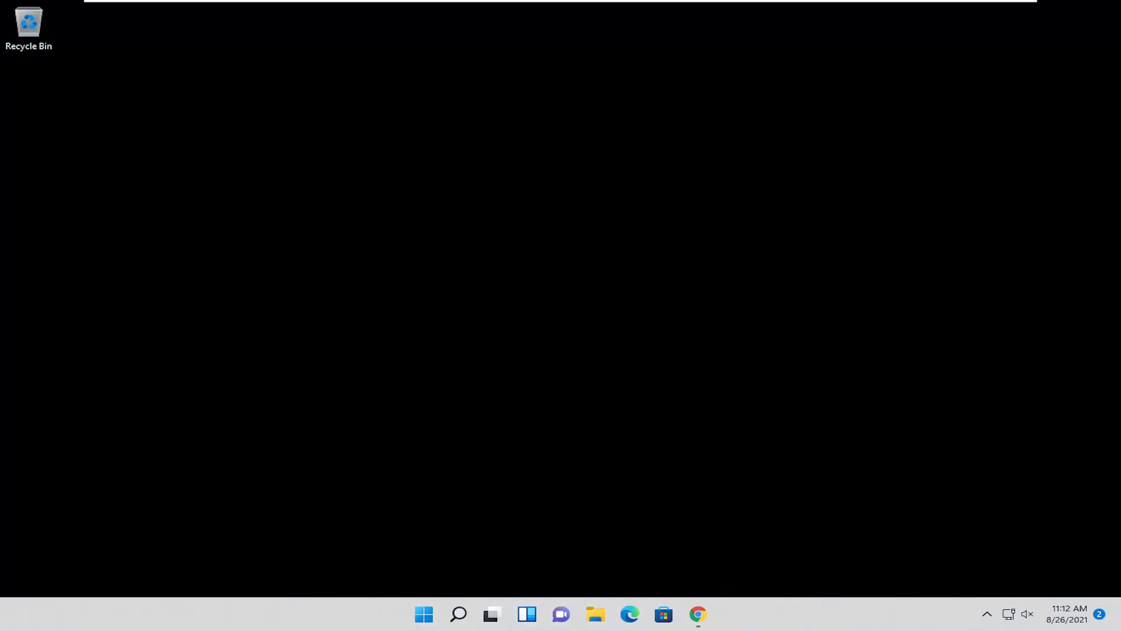